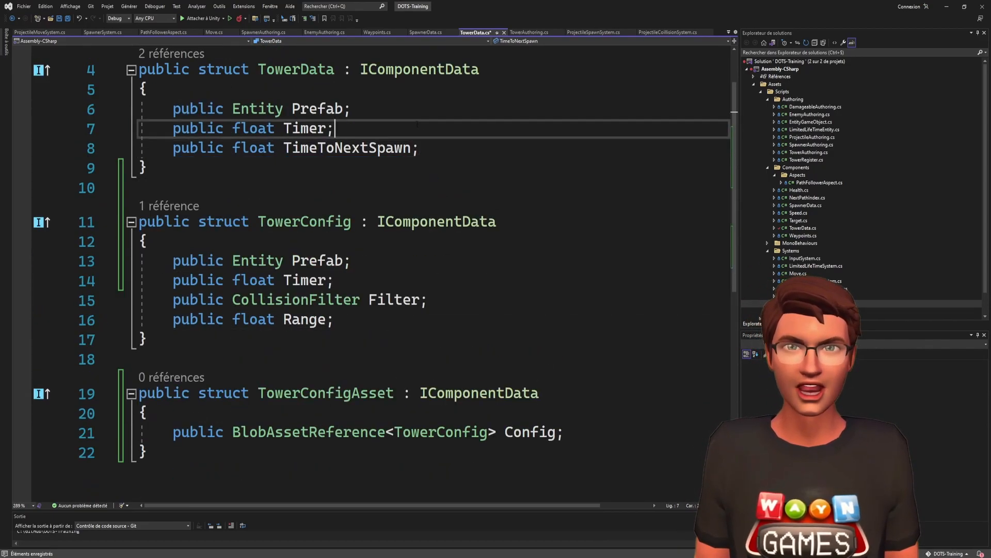
# Step: Bring up TowerAuthoring.cs at the line after the AddComponent(new TowerData()) block
pyautogui.click(527, 32)
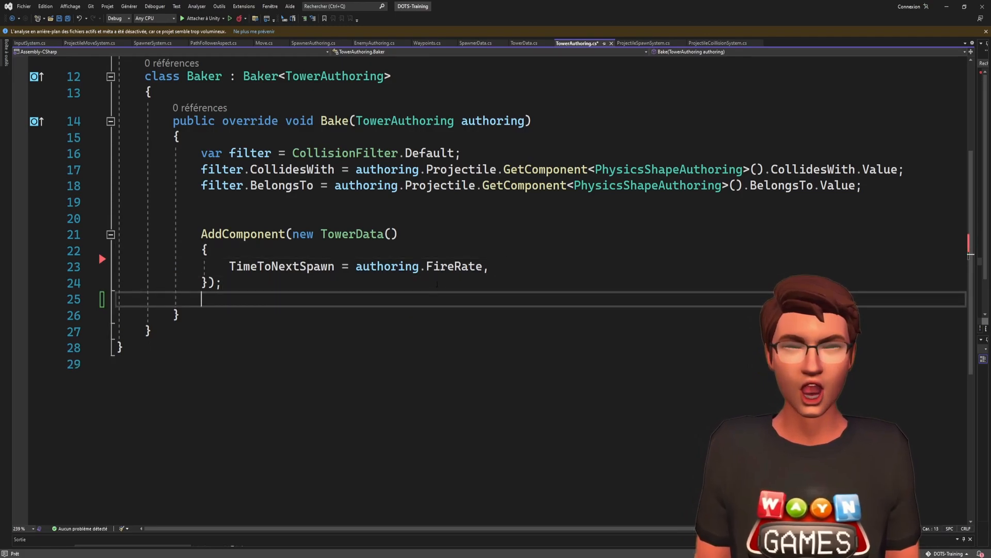
# Step: Declare BlobAssetReference<TowerConfig> bar, register it via AddBlobAsset(ref bar, out var hash), and save
pyautogui.write('BlobAssetReference<TowerConfig> bar;')
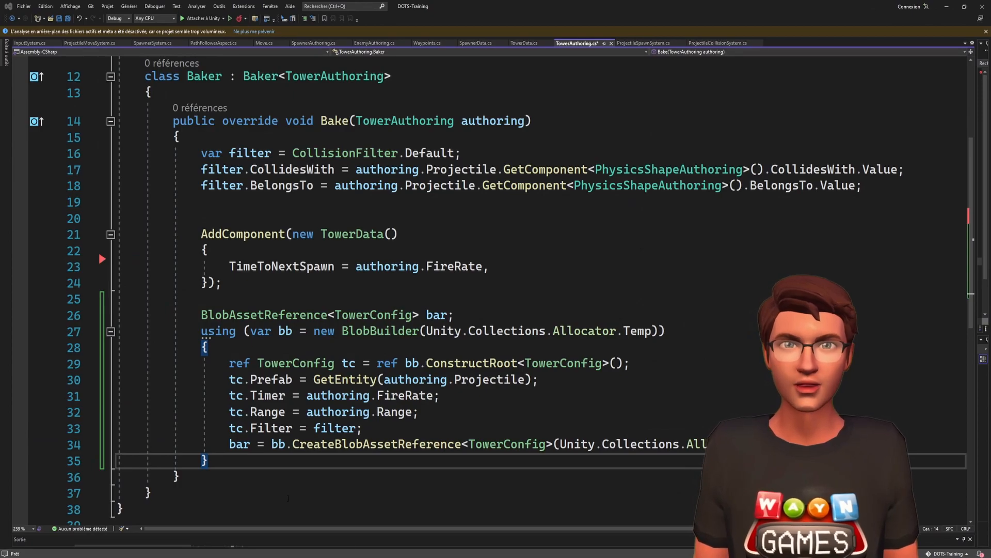
pyautogui.press('enter')
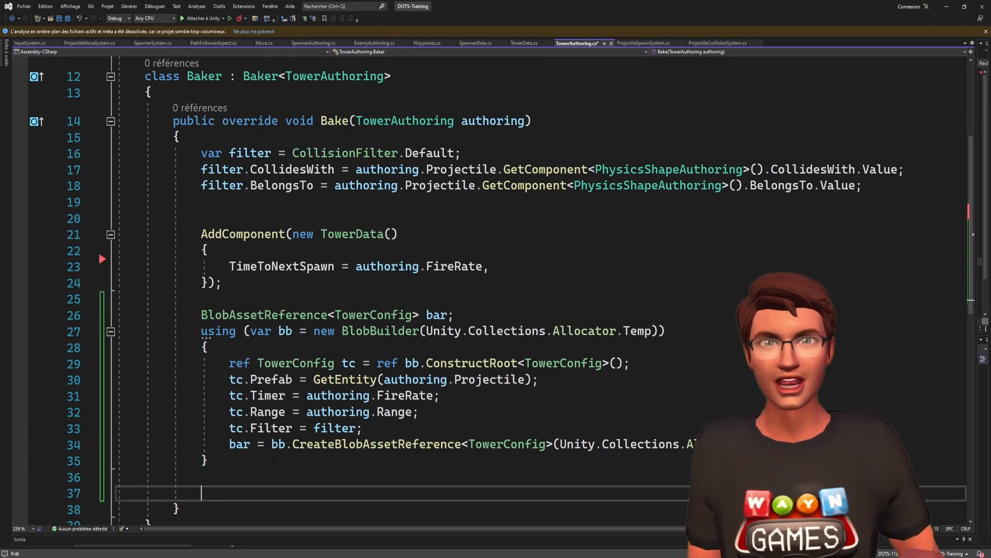
pyautogui.write('AddBlobAsset(ref bar, out var hash);')
pyautogui.write('Config = bar')
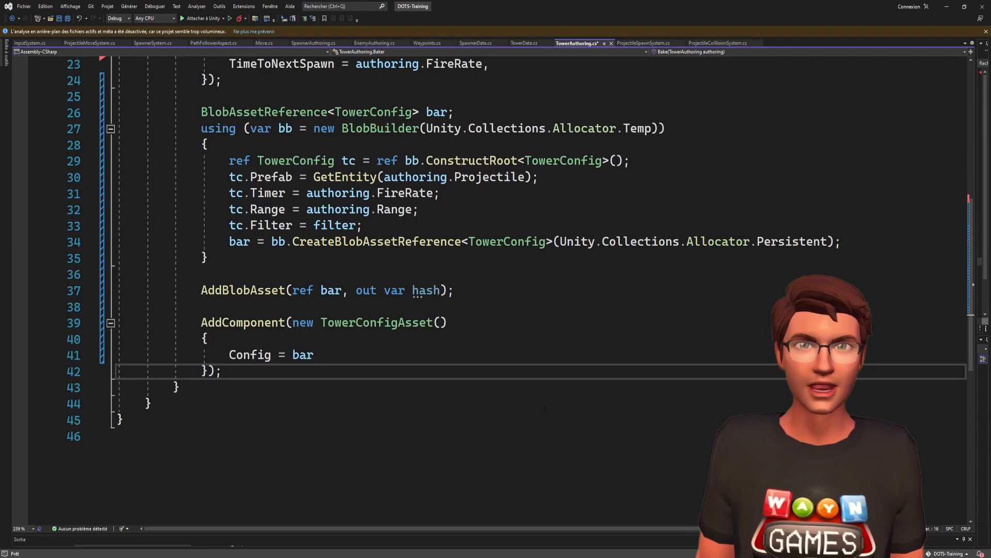
pyautogui.press('ctrl+s')
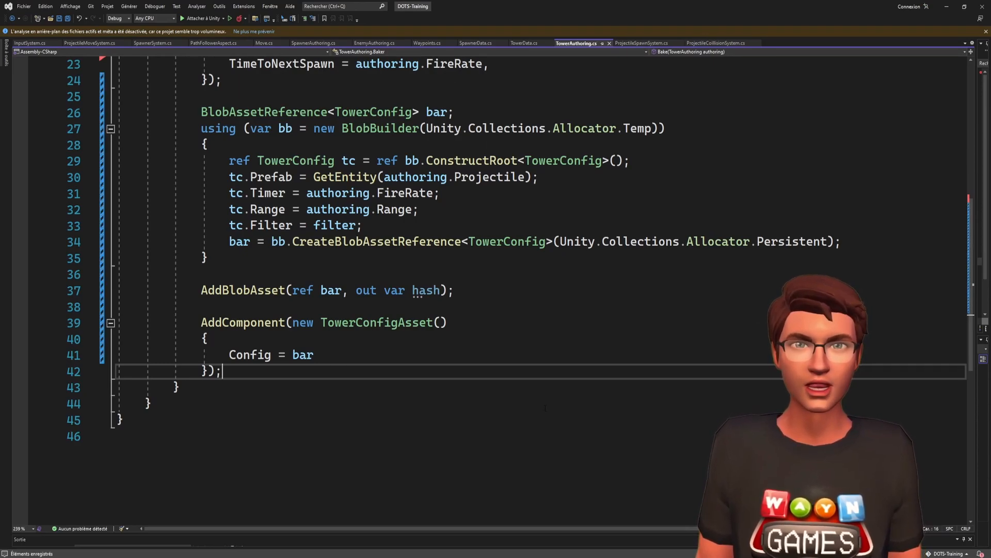
pyautogui.click(640, 44)
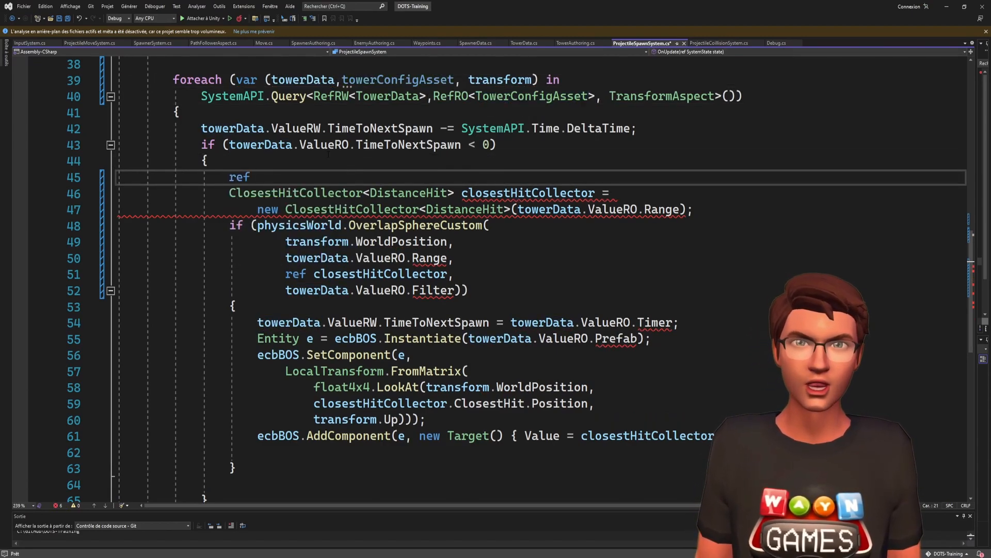
# Step: Add 'ref var TowerConfig = ref towerConfigAsset.ValueRO.Config.Value;' in the projectile spawn loop
pyautogui.write('var TowerConfig')
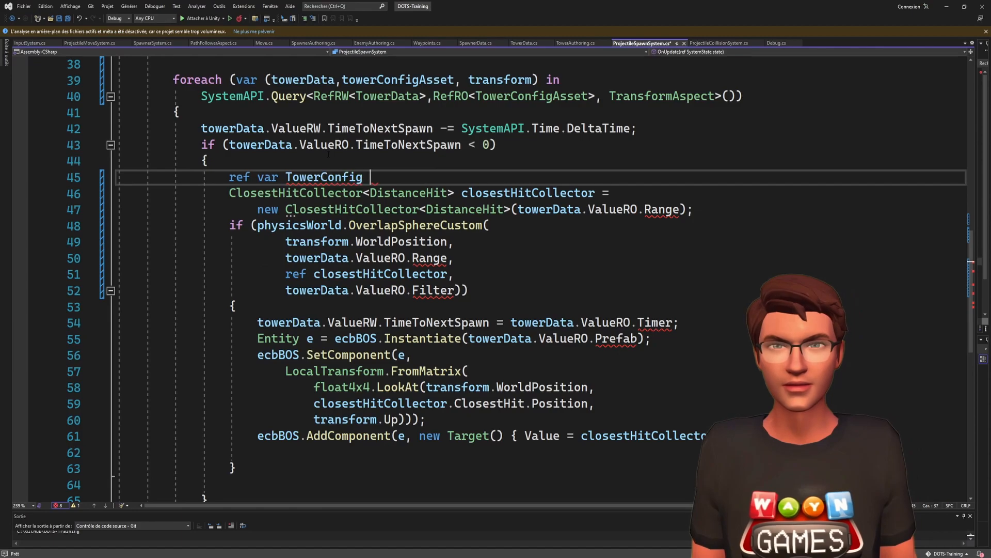
pyautogui.write('= ref towerConfigAsset.ValueRO.')
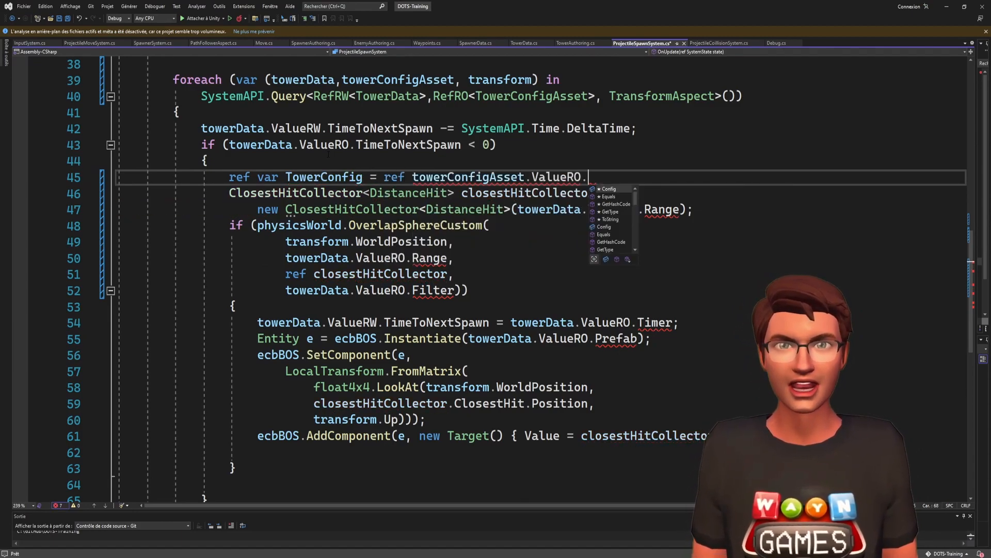
pyautogui.write('Config.Value;')
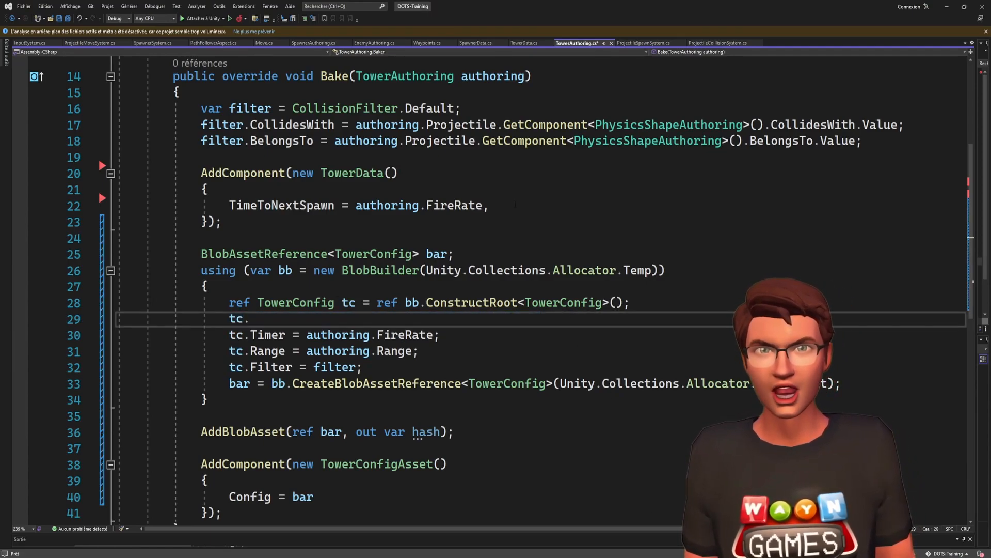
# Step: Add 'public Entity Prefab;' to TowerData and set Prefab = GetEntity(authoring.Projectile) in the baker
pyautogui.write('Prefab = GetEntity(authoring.Projectile)')
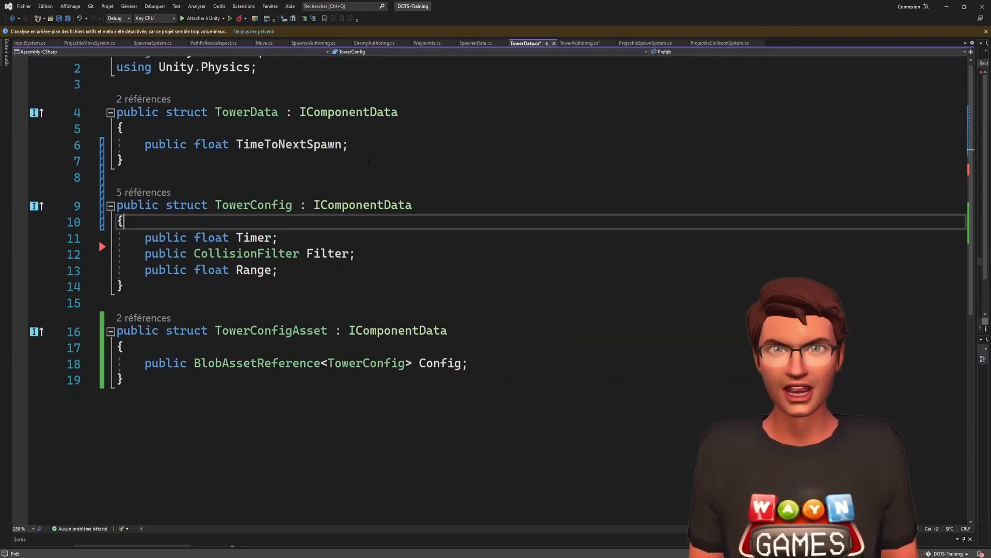
pyautogui.write('public Entity Prefab;')
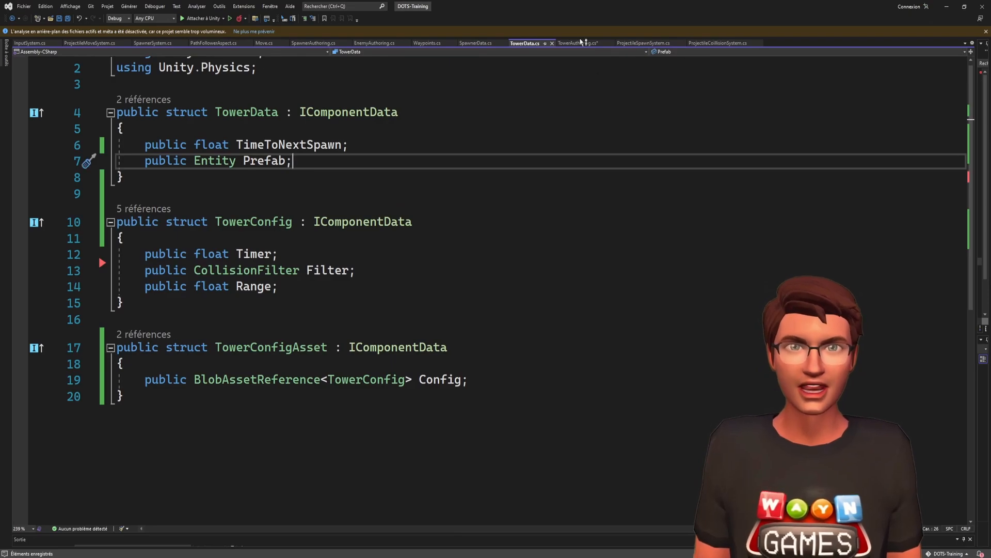
pyautogui.click(575, 43)
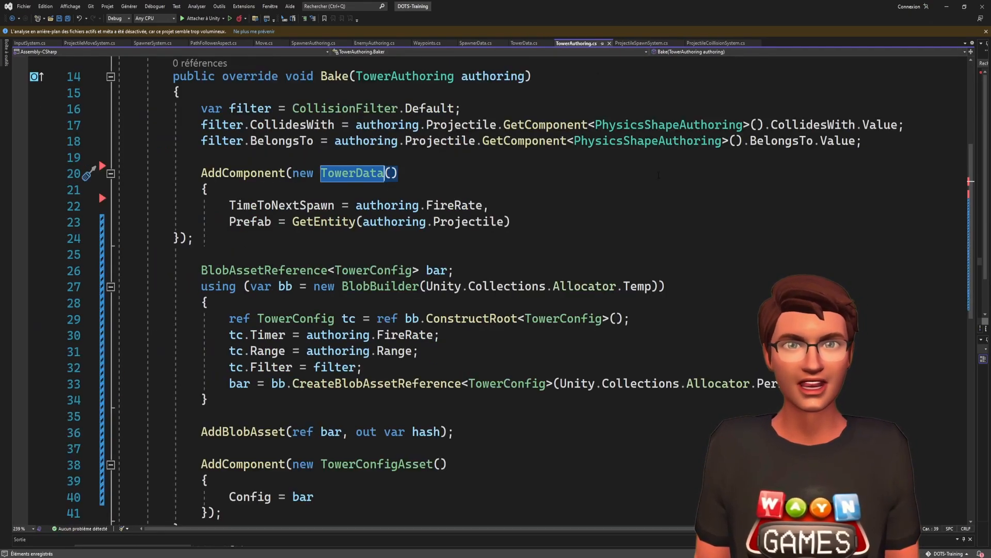
pyautogui.click(641, 43)
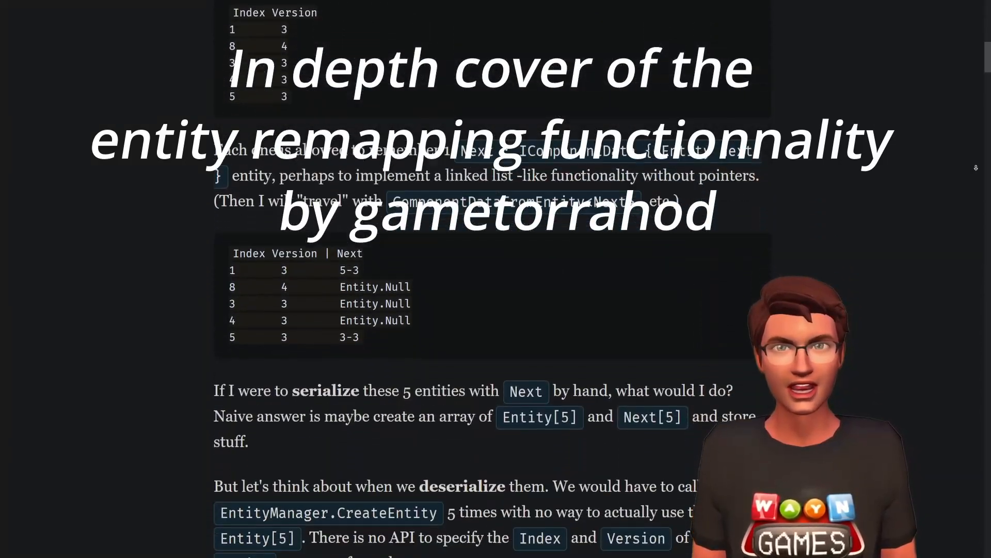
# Step: Scroll through the entity remapping article's table examples down to the EntityRemapInfo section
pyautogui.scroll(-3)
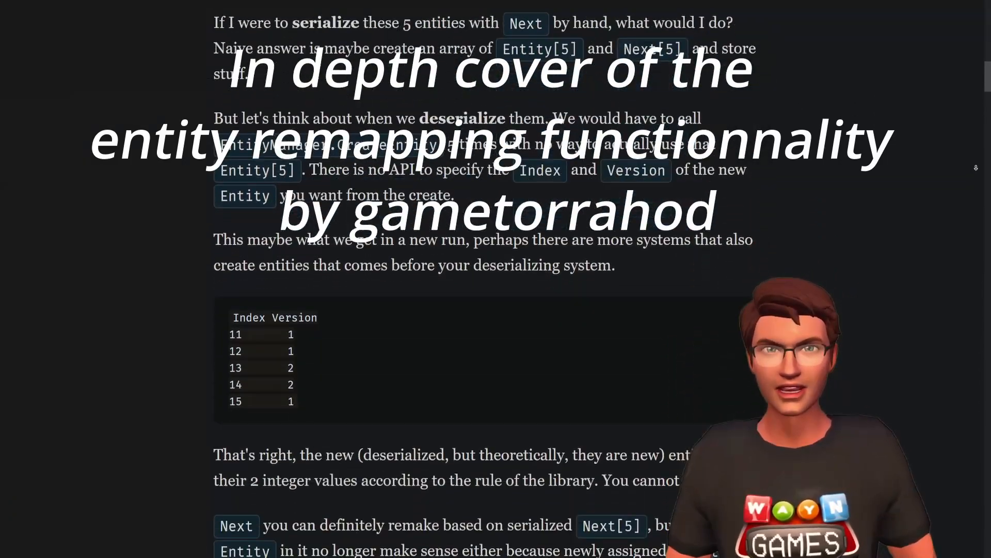
pyautogui.scroll(-3)
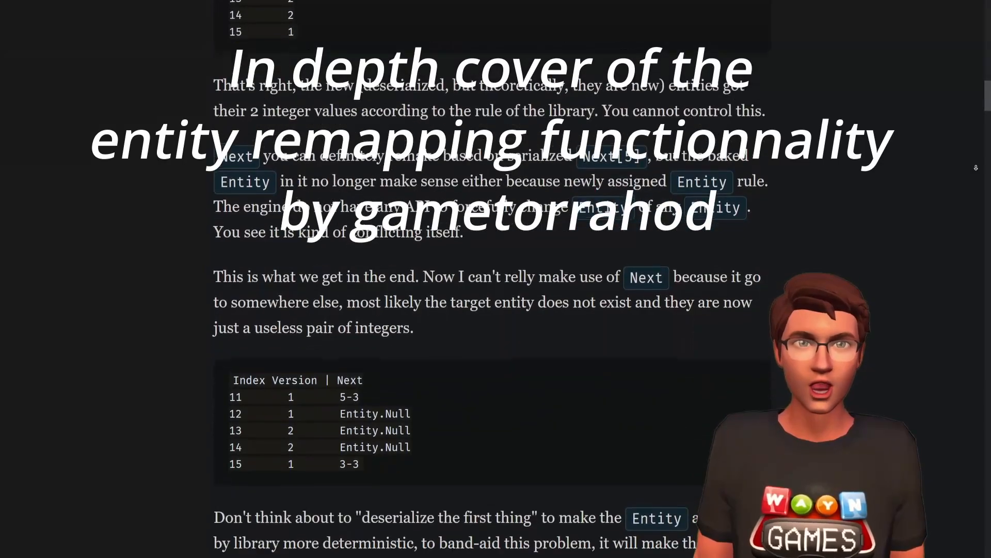
pyautogui.scroll(-3)
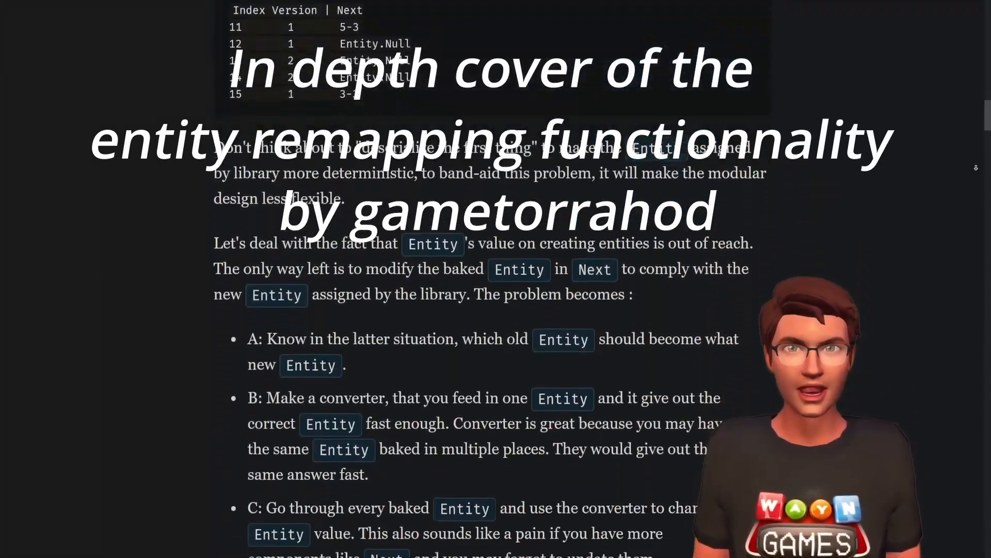
pyautogui.scroll(-3)
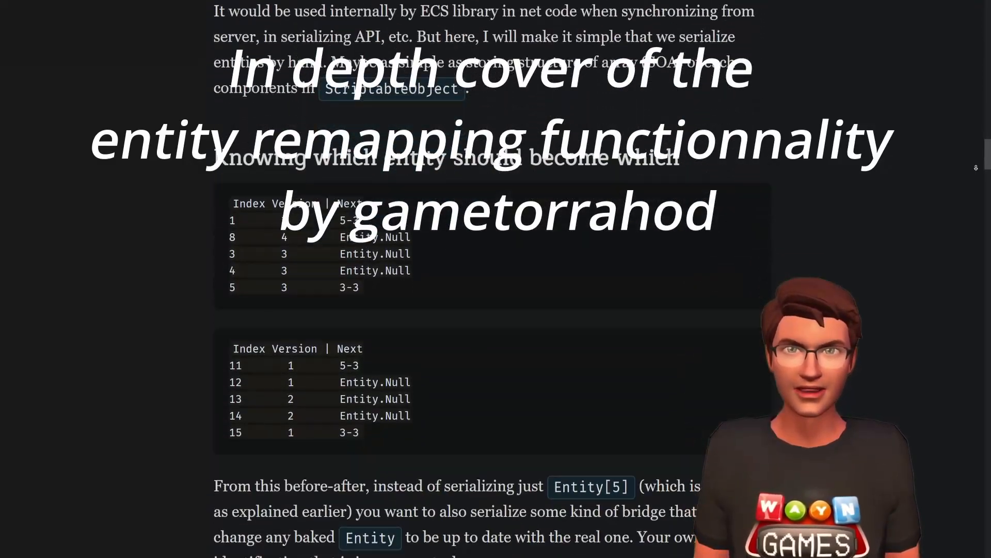
pyautogui.scroll(-3)
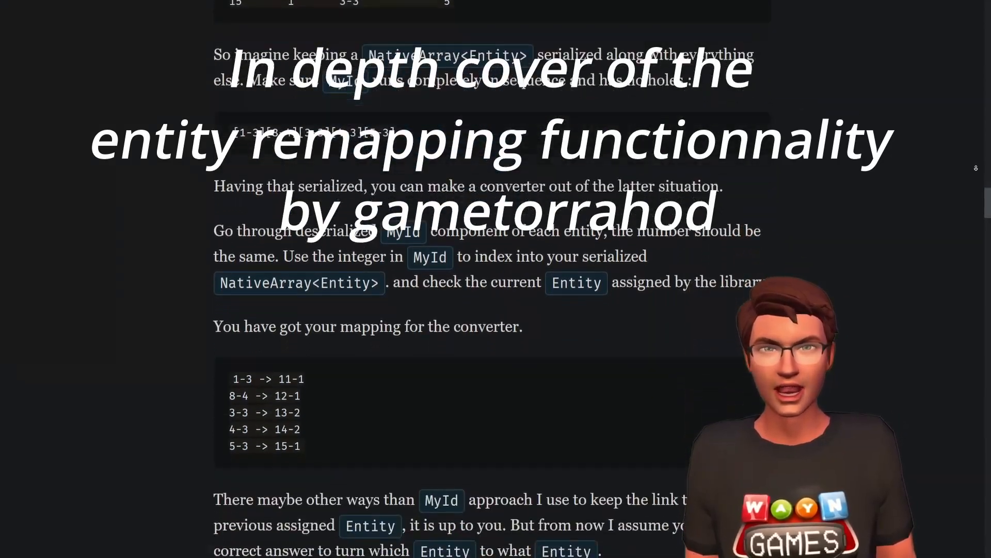
pyautogui.scroll(-3)
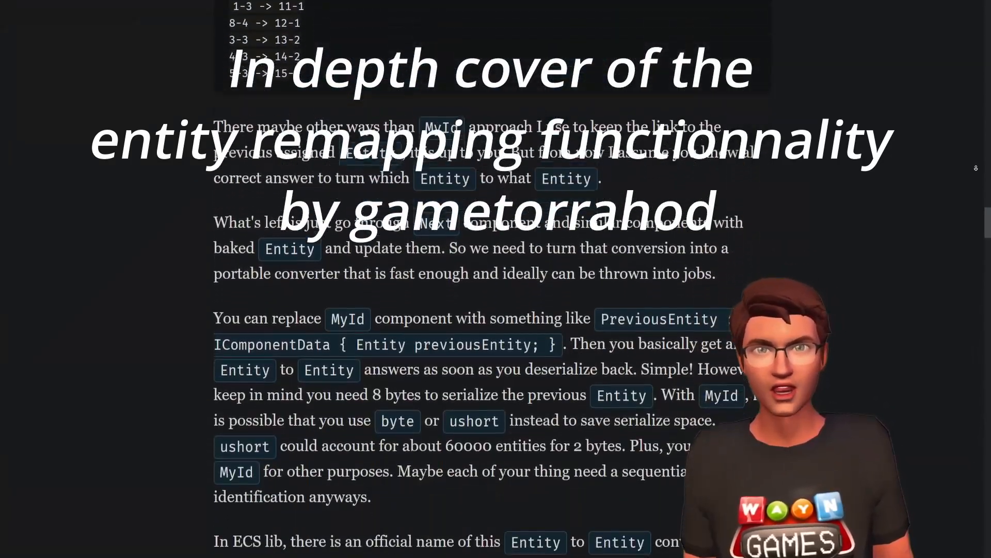
pyautogui.scroll(-3)
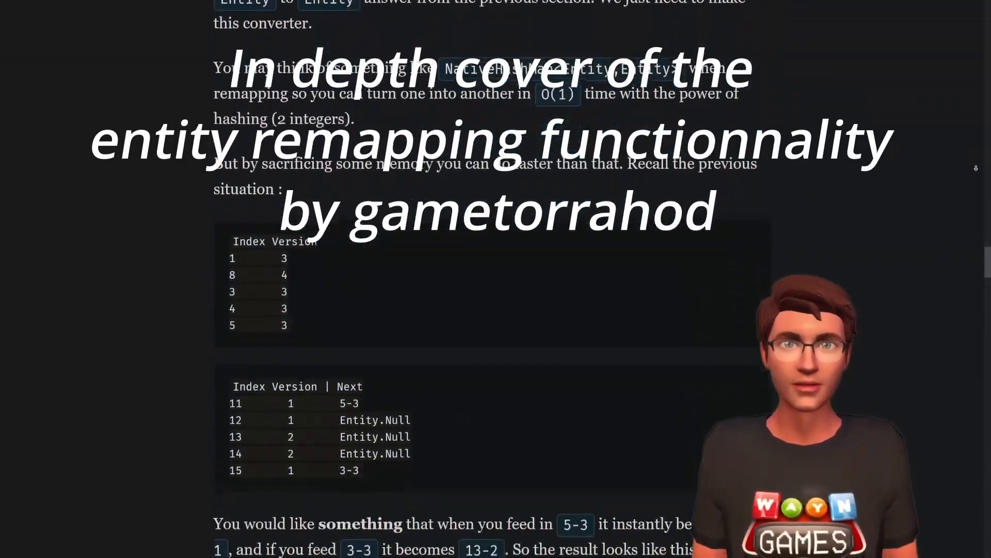
pyautogui.scroll(-3)
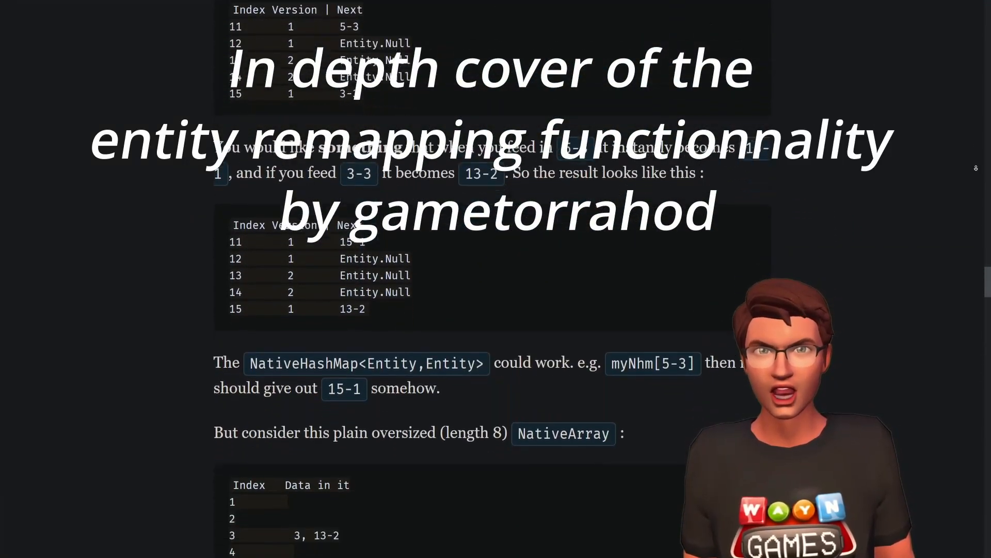
pyautogui.scroll(-3)
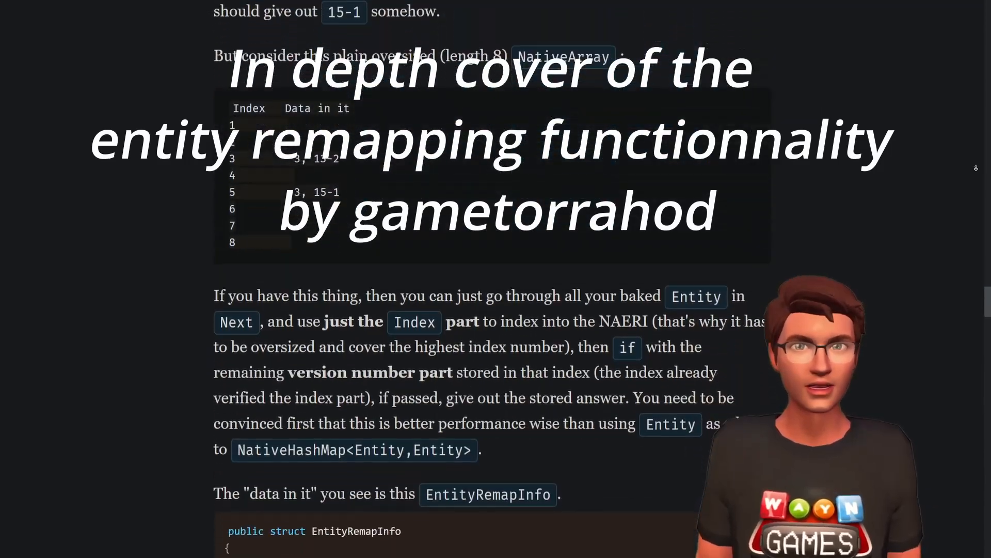
pyautogui.scroll(-3)
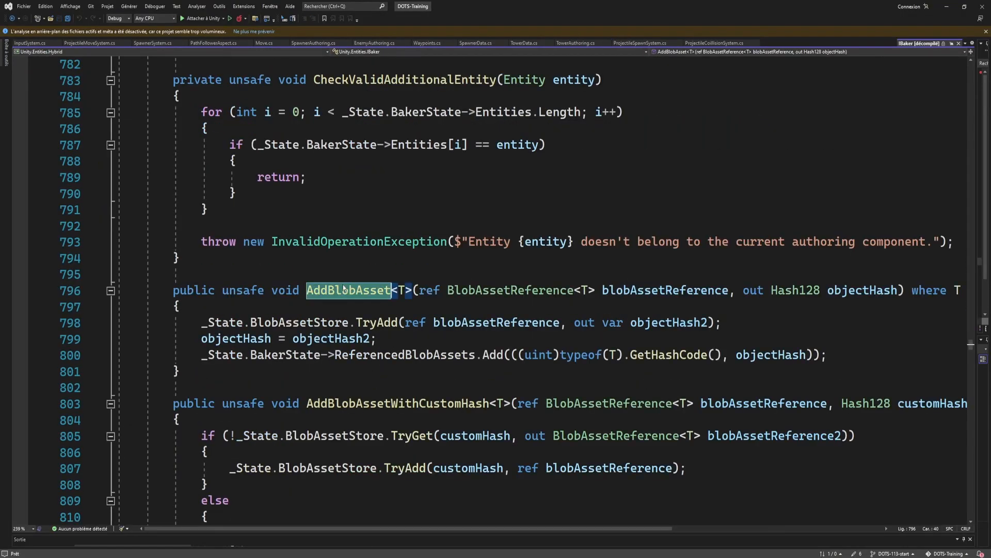
pyautogui.moveTo(375, 323)
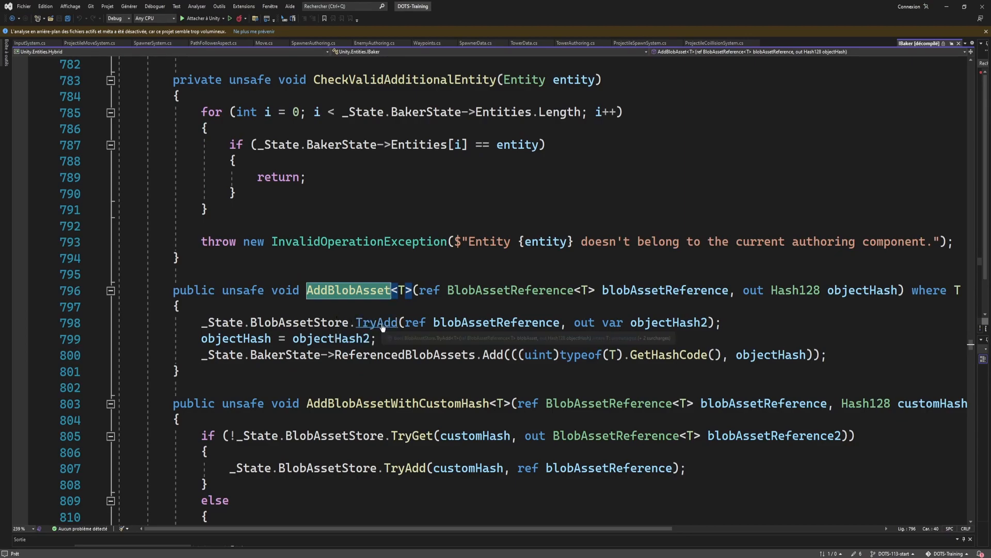
# Step: Follow TryAdd into BlobAssetStore and select the TryAddWithFullHash block that reuses an existing blob
pyautogui.doubleClick(377, 323)
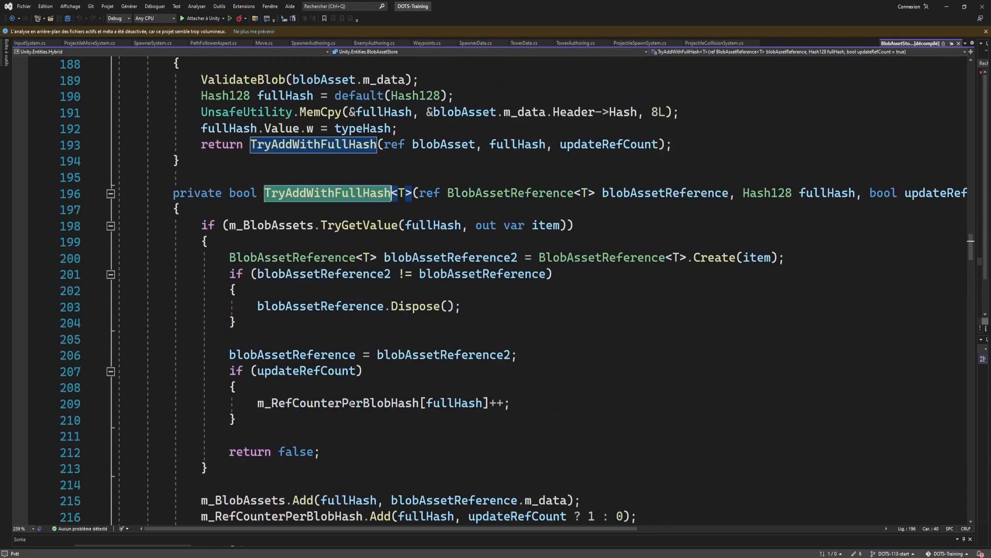
pyautogui.scroll(-3)
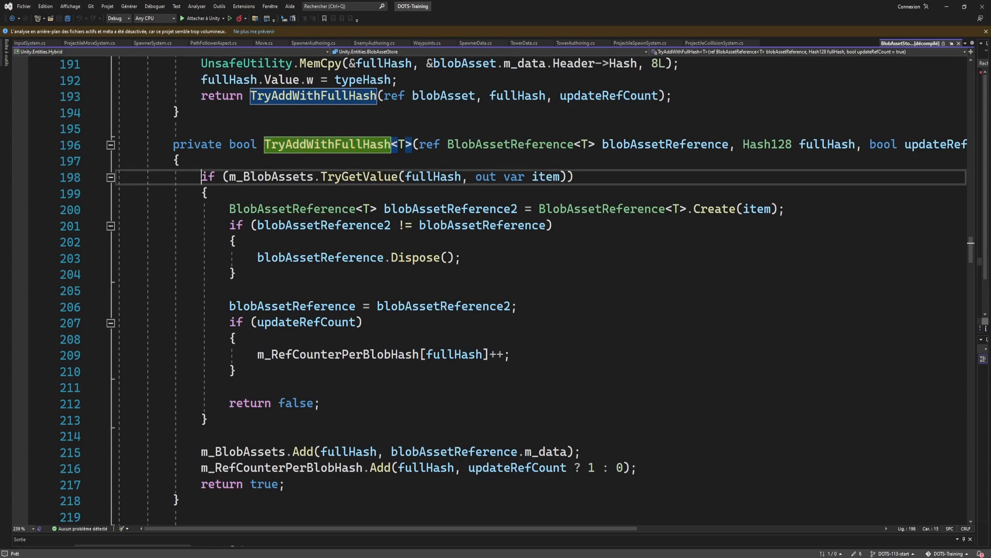
pyautogui.moveTo(200, 176); pyautogui.dragTo(209, 420)
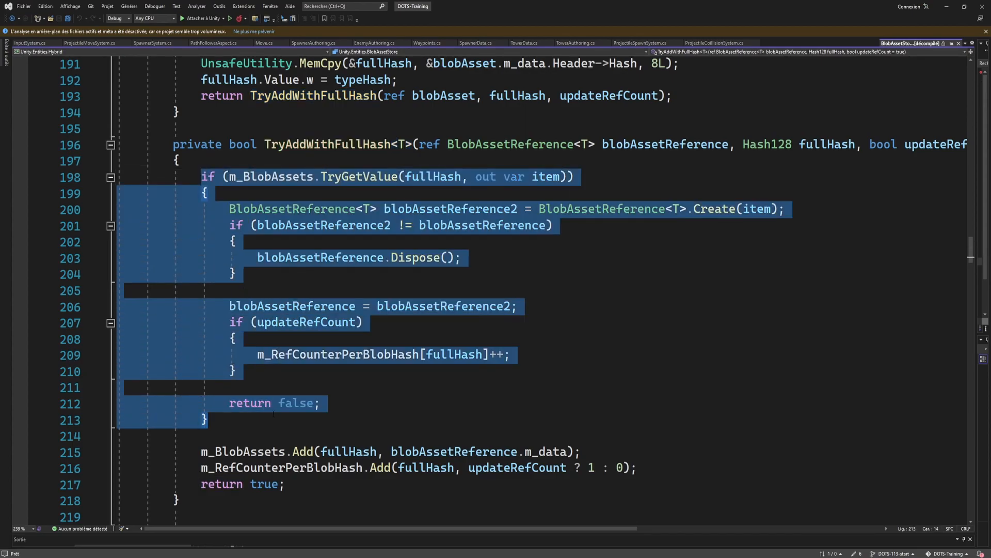
pyautogui.click(207, 419)
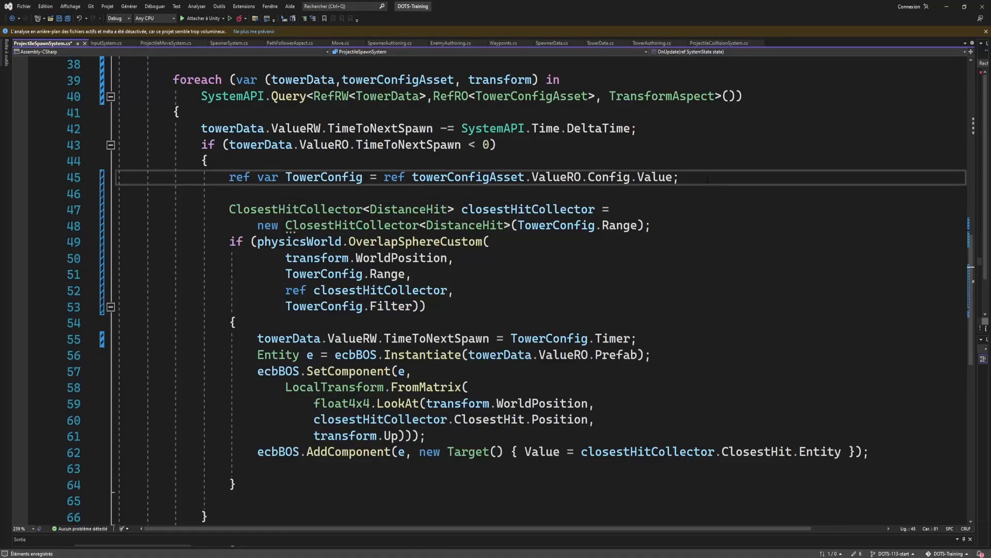
# Step: Declare Random r seeded with (uint)((TowerConfig.Timer + 1) * 10000) in the spawn loop
pyautogui.write('Random r = new Random((uint)((TowerConfig.Timer + 1) * 10000));')
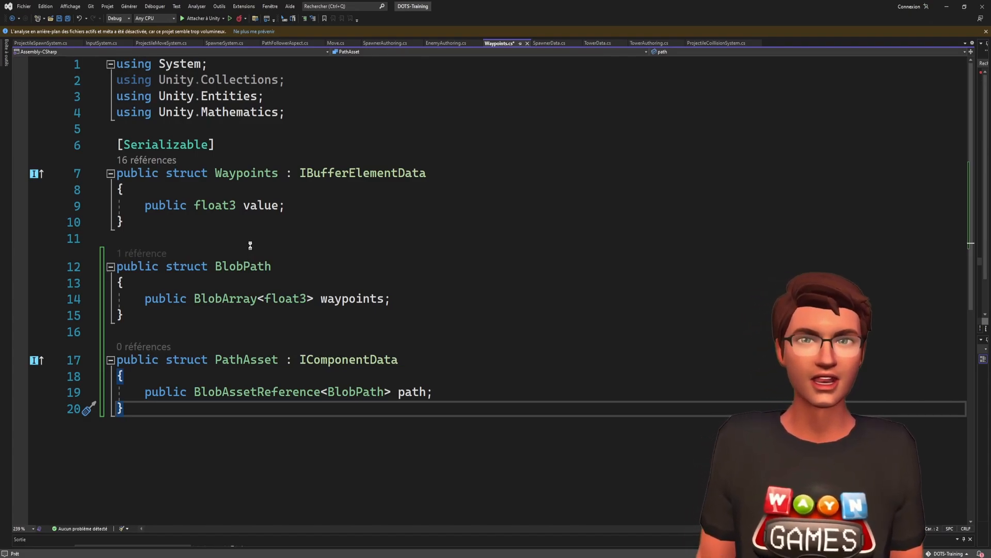
# Step: In SpawnerAuthoring, wrap the DynamicBuffer<Waypoints> foreach block in /* */ comments
pyautogui.click(385, 44)
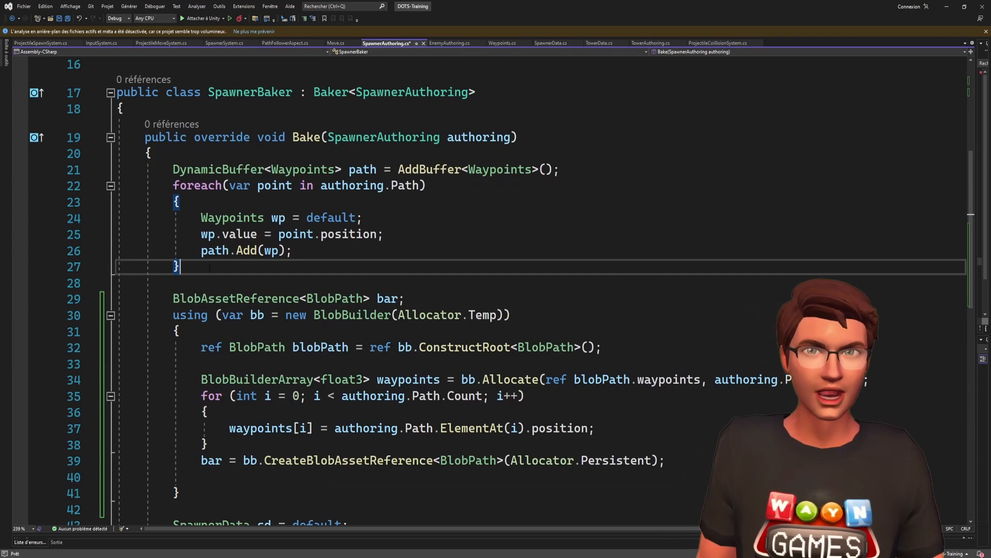
pyautogui.write('/*')
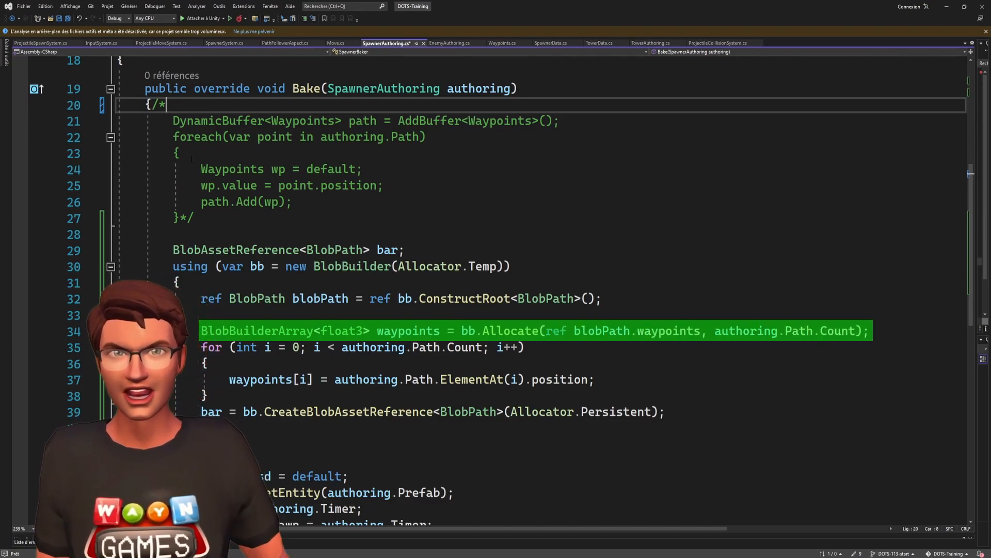
pyautogui.scroll(-3)
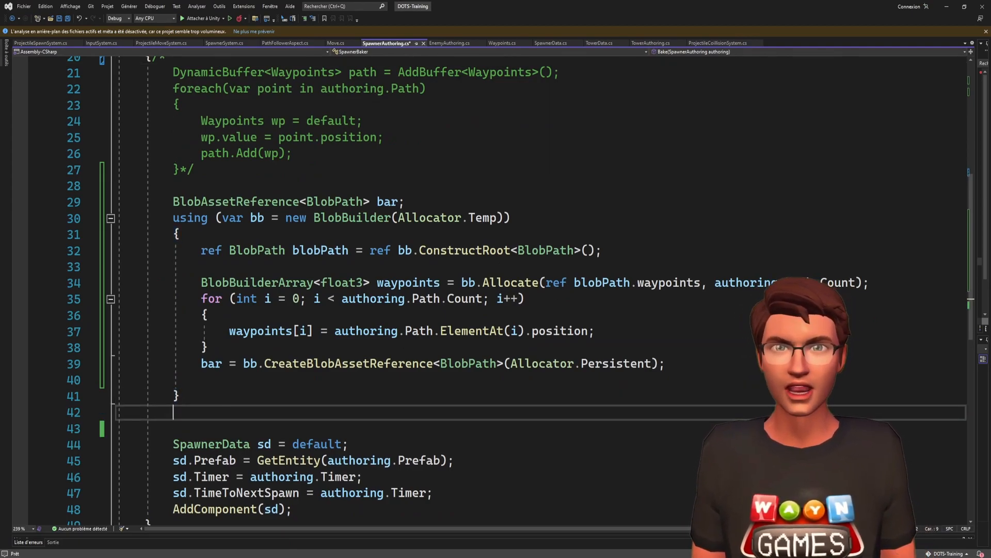
pyautogui.click(287, 43)
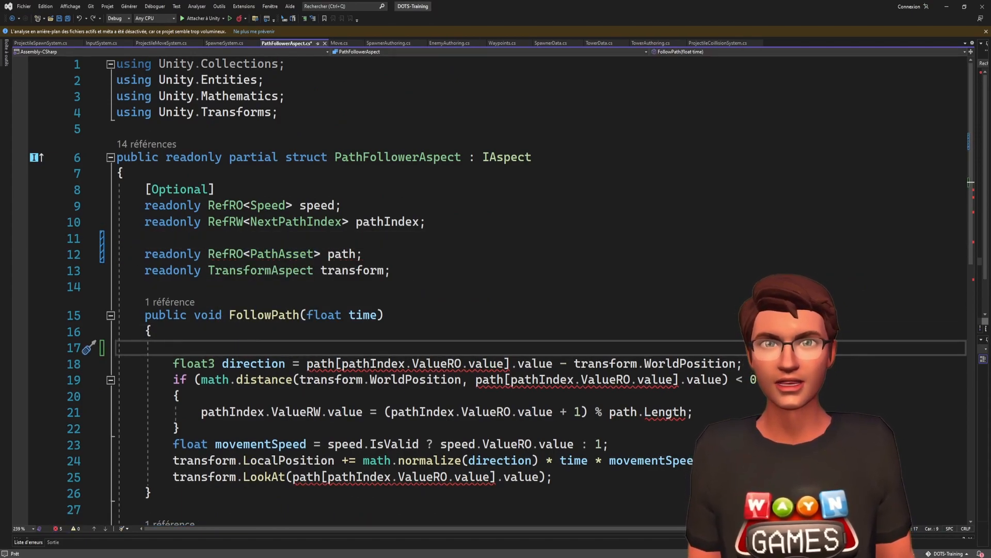
# Step: In FollowPath, read 'ref BlobArray<float3> waypoints' from path.ValueRO.path.Value
pyautogui.write('ref BlobArray<float3> waypoints = ref path.ValueRO.path.Value.waypoints;')
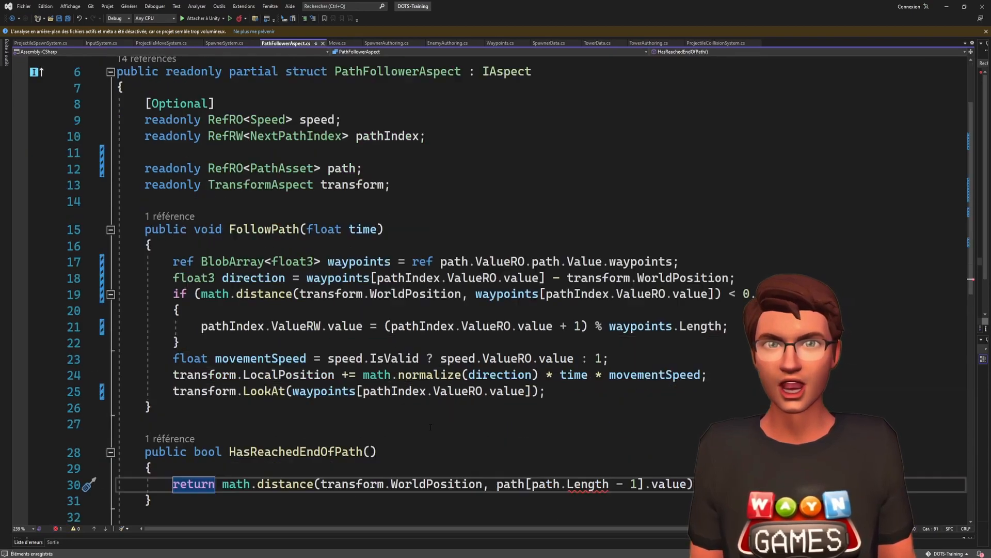
pyautogui.click(224, 44)
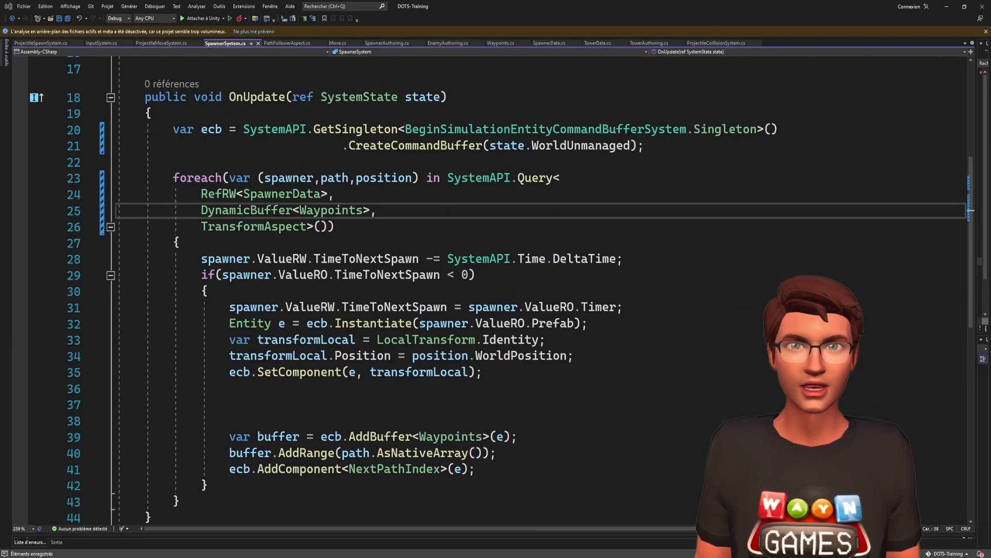